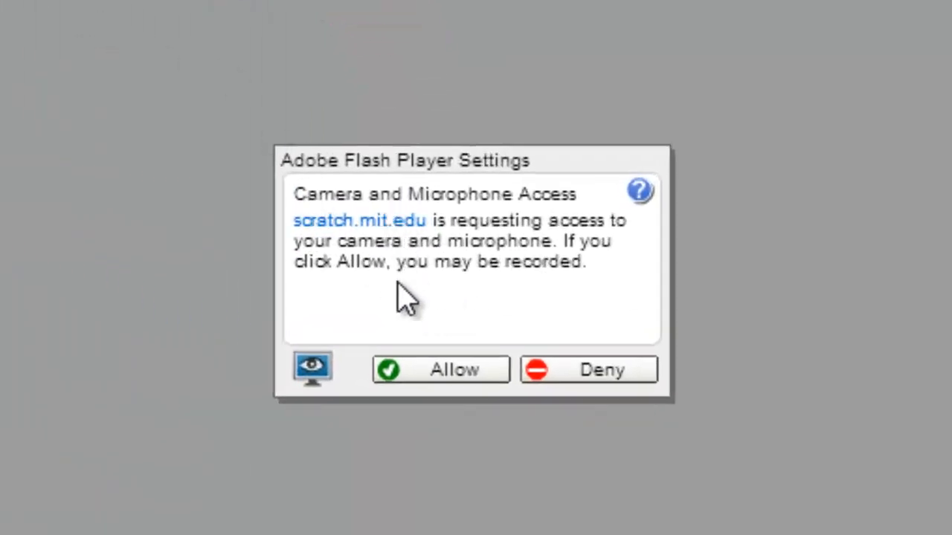
mouse_move(434, 268)
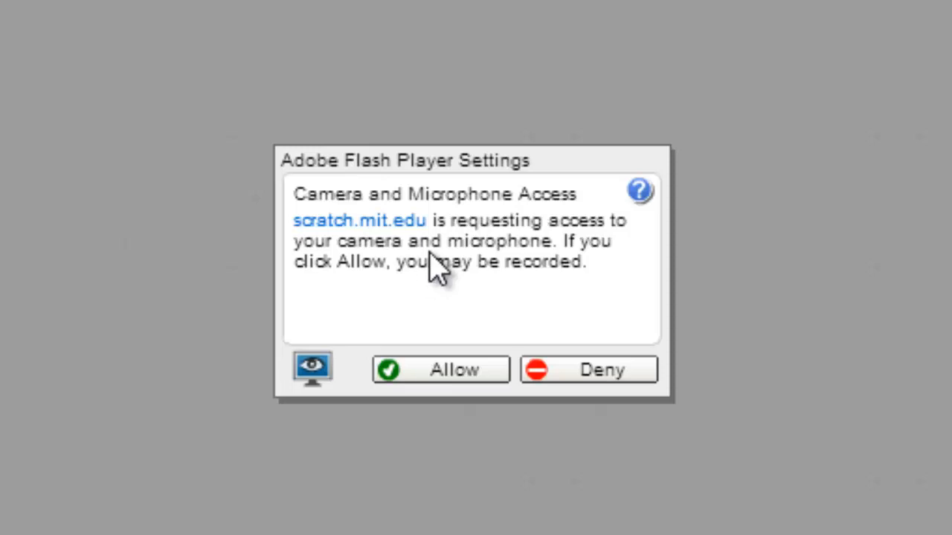
mouse_move(394, 384)
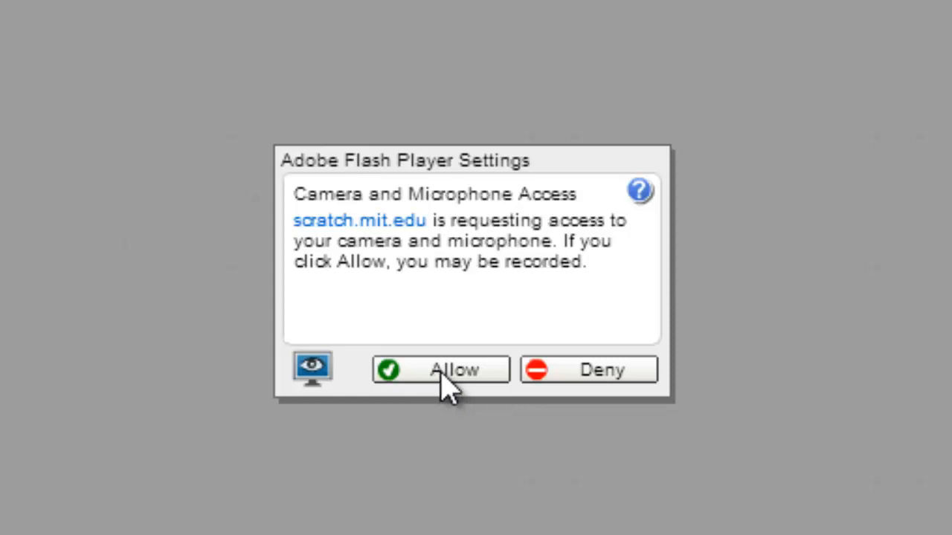
Step: Grant scratch.mit.edu camera and microphone access so the webcam feed shows on the stage
click(440, 369)
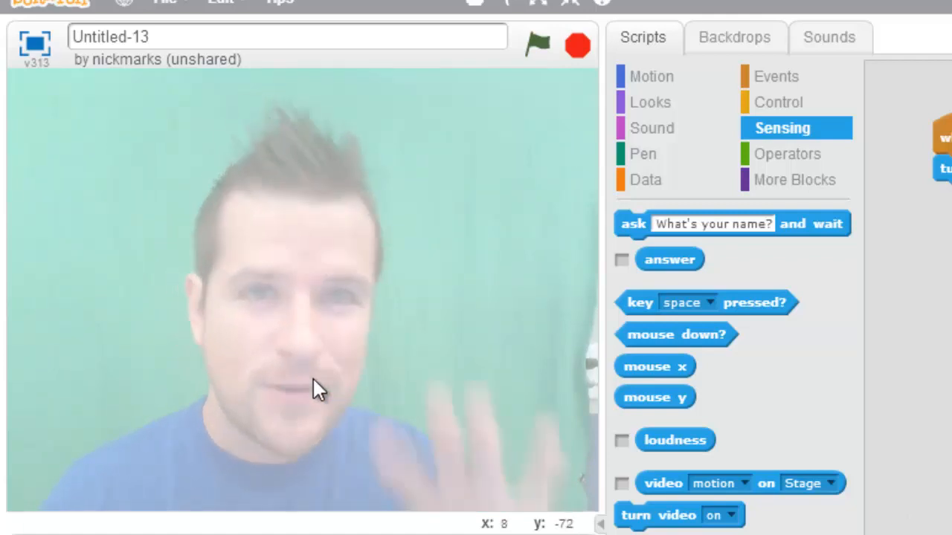
mouse_move(324, 384)
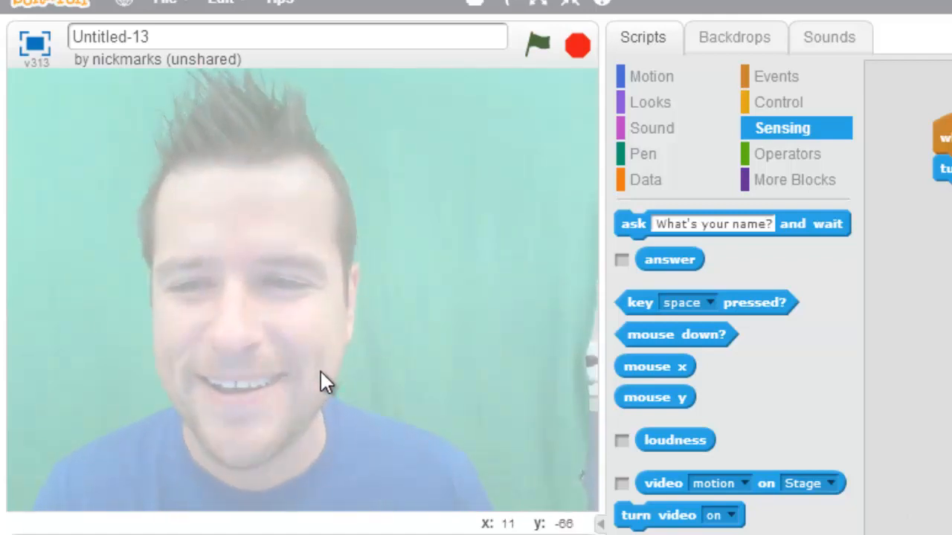